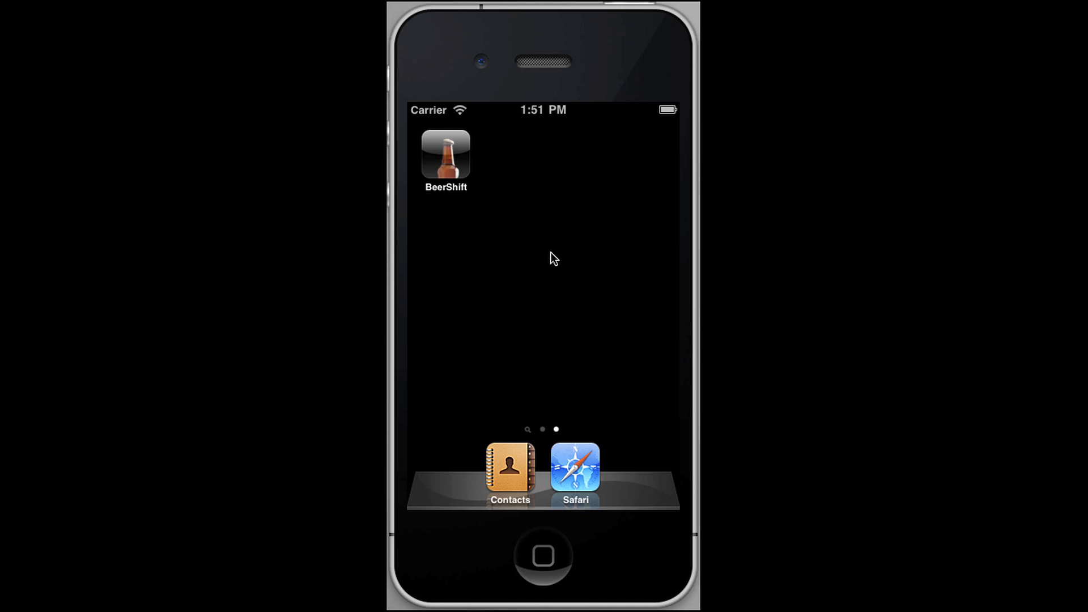
mouse_move(548, 243)
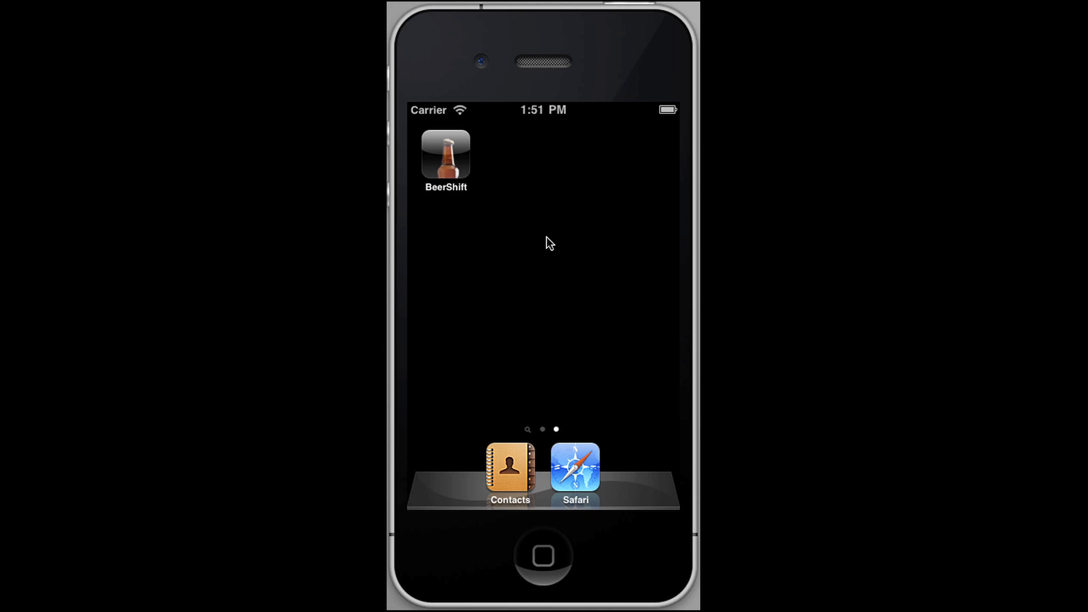
mouse_move(511, 209)
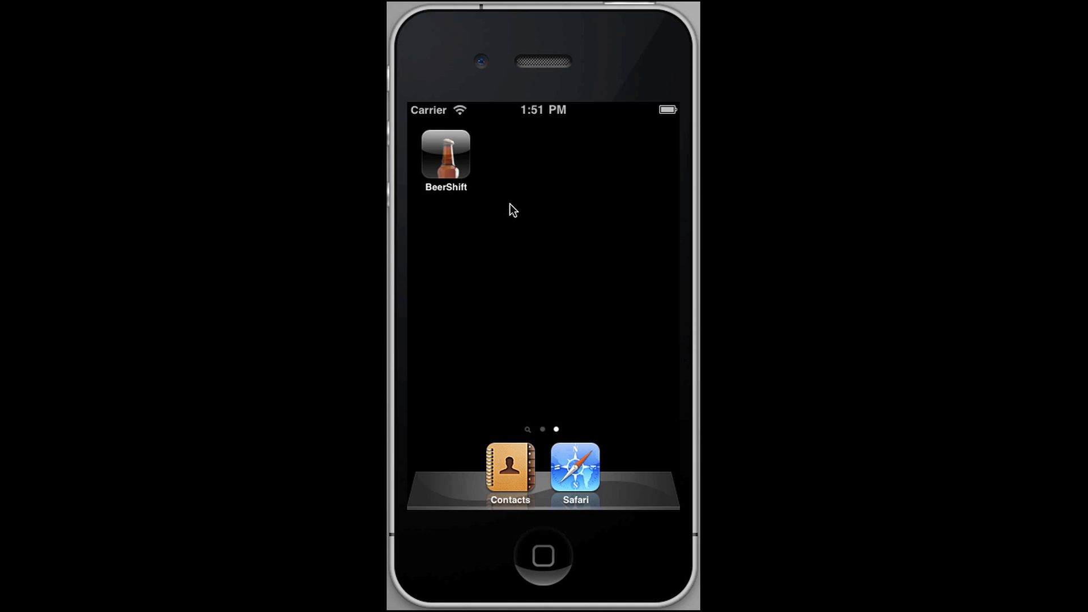
mouse_move(553, 216)
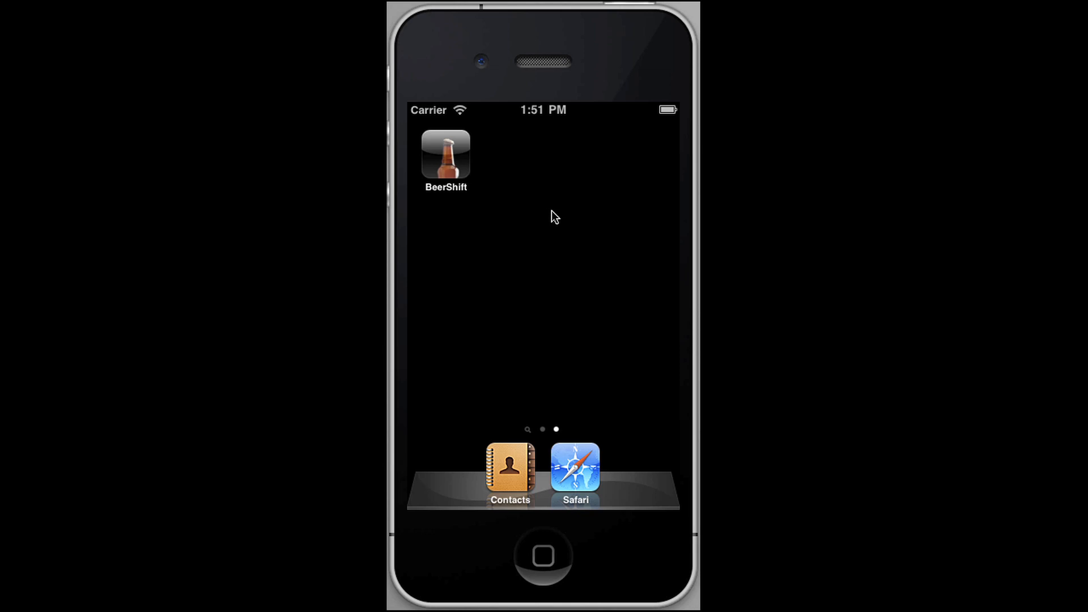
Launch BeerShift and log in from Settings, retrying after the Bad Password alert.
click(445, 160)
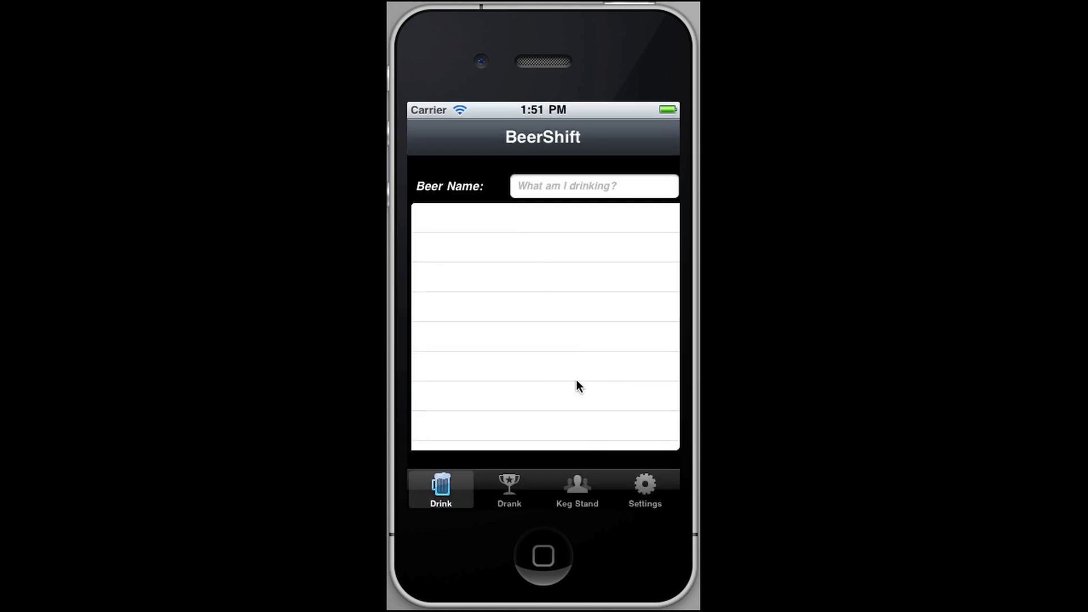
click(645, 489)
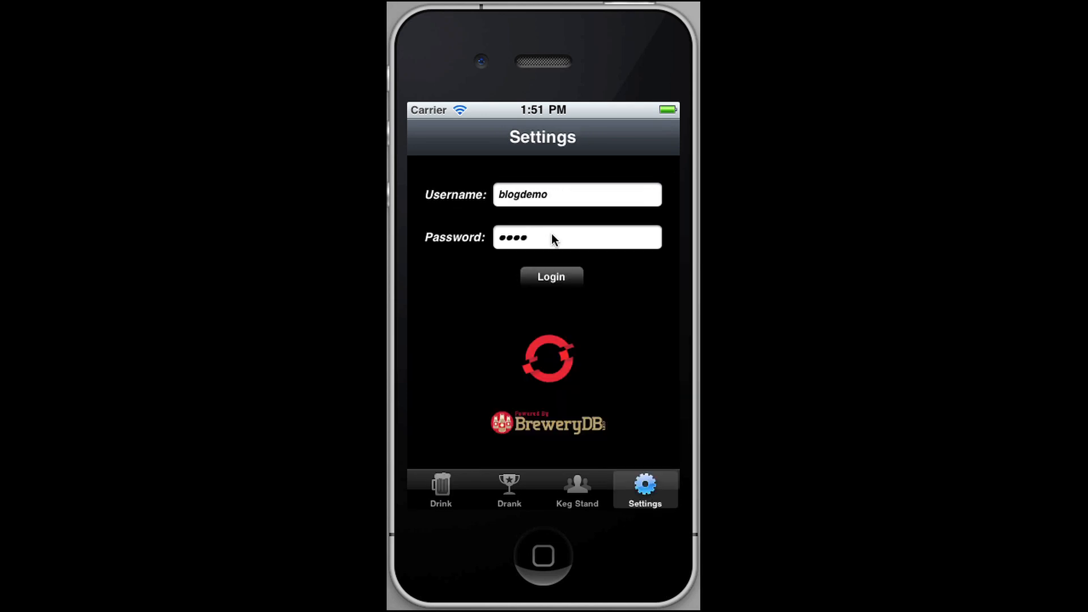
click(575, 237)
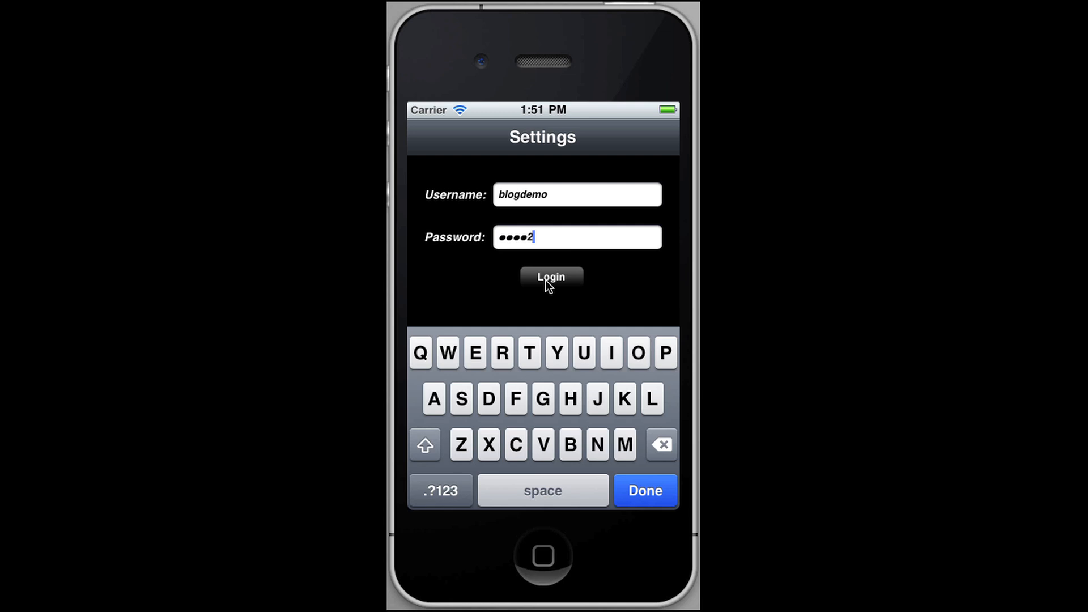
click(552, 277)
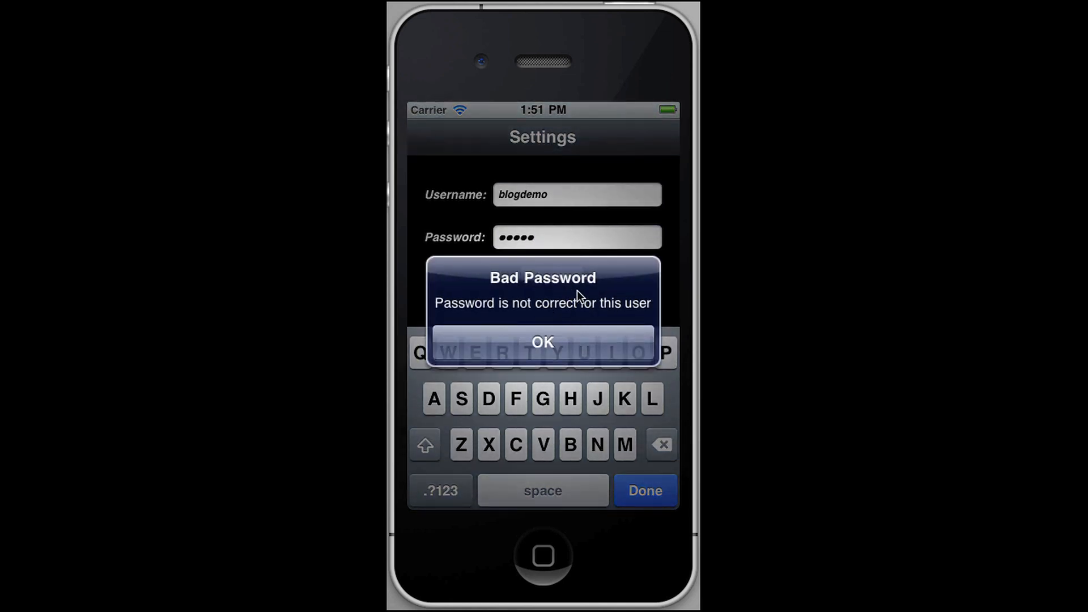
click(542, 342)
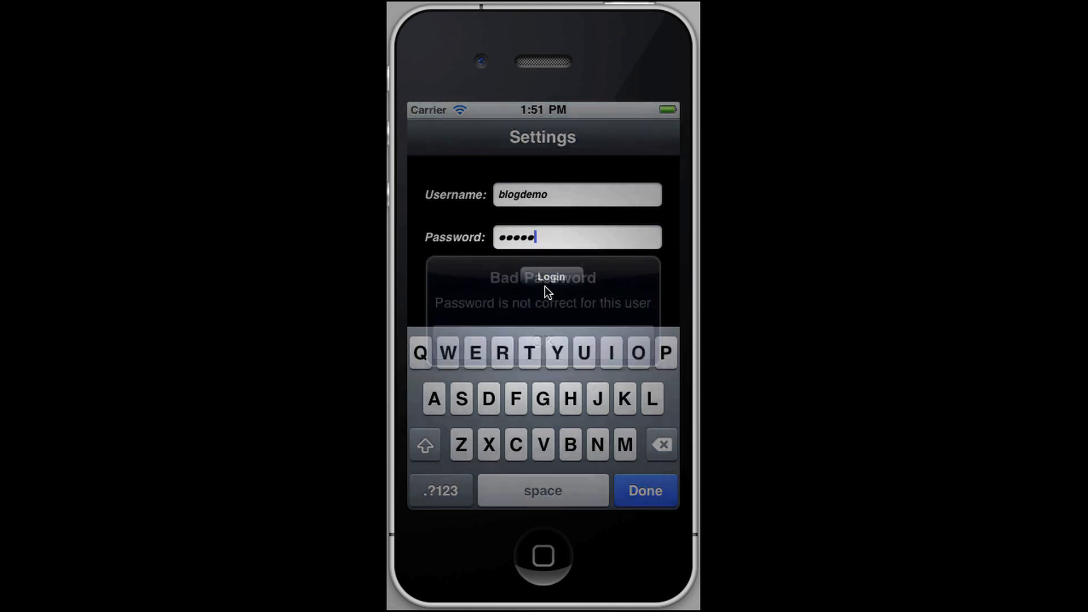
click(551, 276)
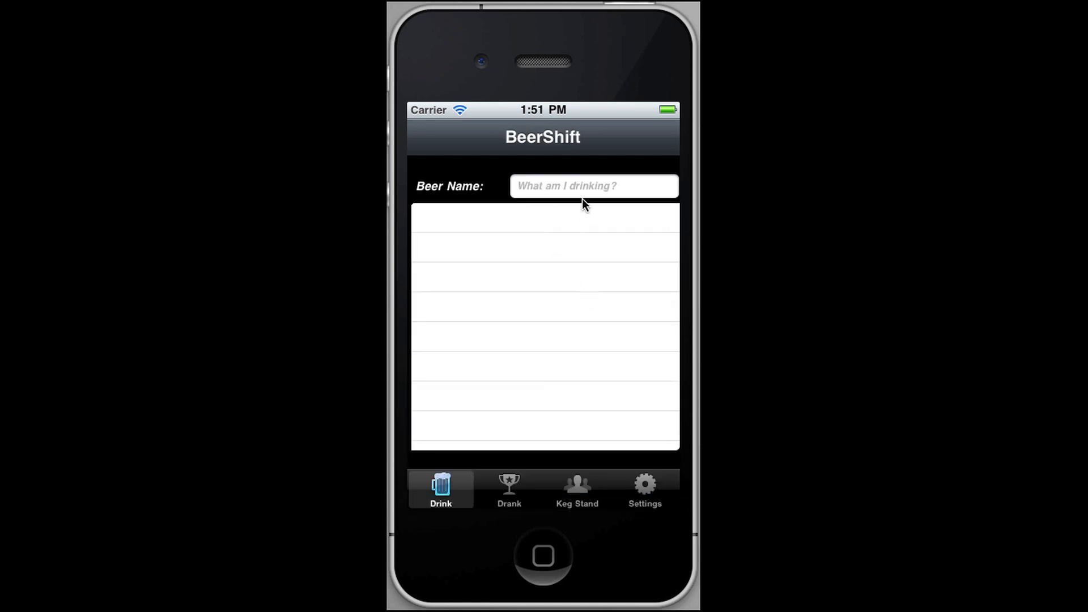
Search the Beer Name field for 'Coors' to list Coors Light and Coors Original.
text(coo)
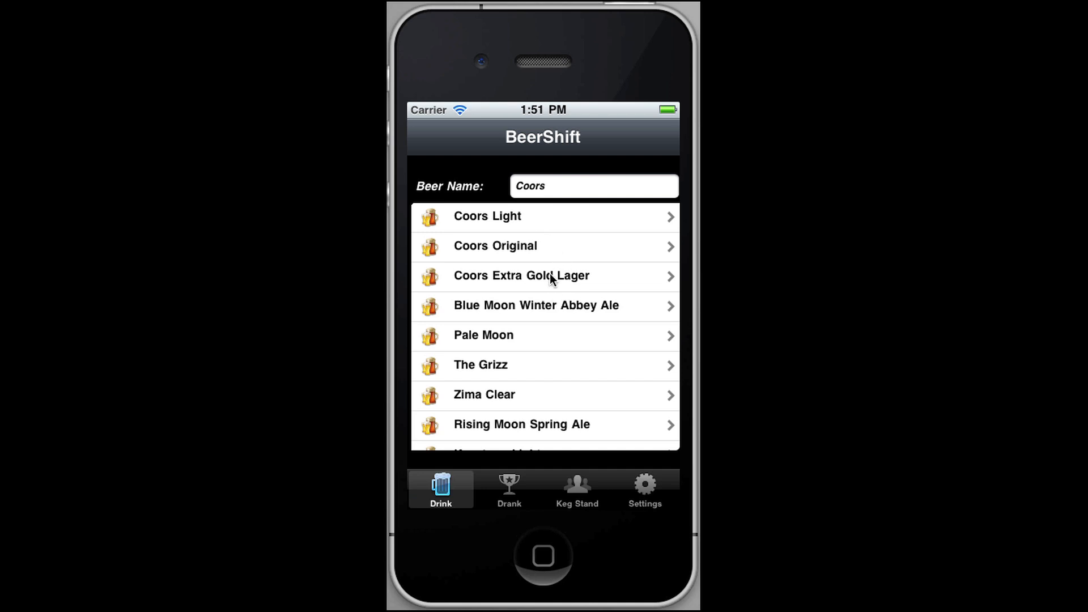
mouse_move(552, 298)
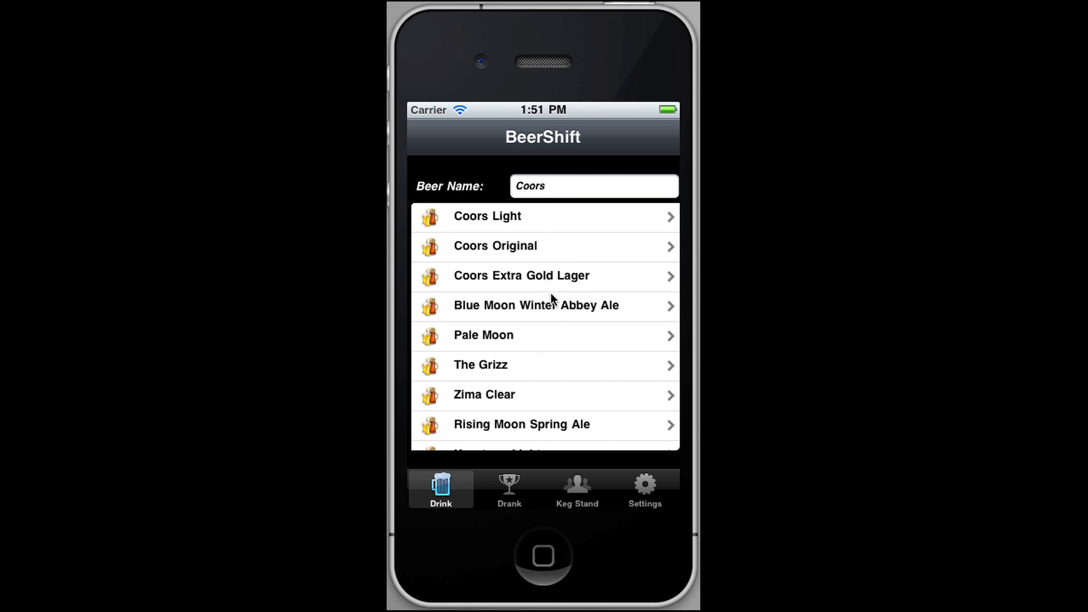
mouse_move(562, 261)
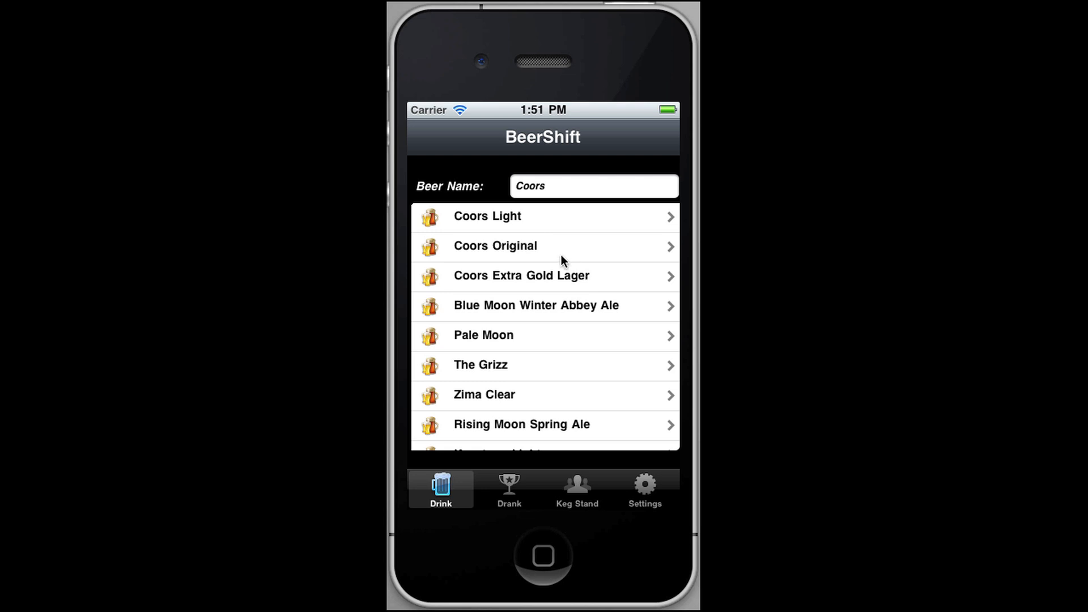
mouse_move(538, 223)
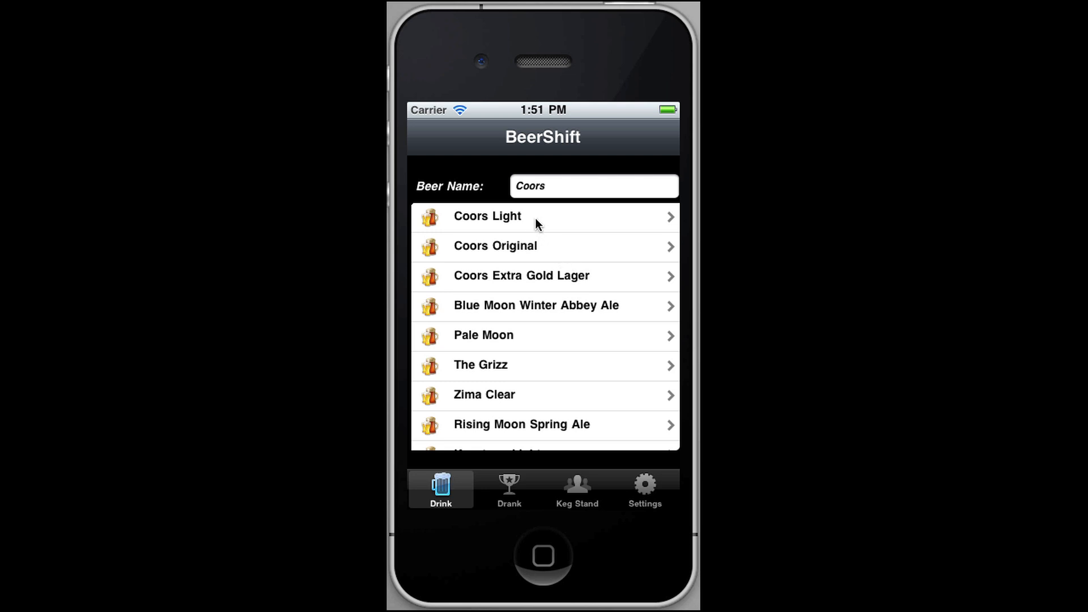
Record drinking Coors Light from its Beer Details via 'Drink It!'.
click(487, 216)
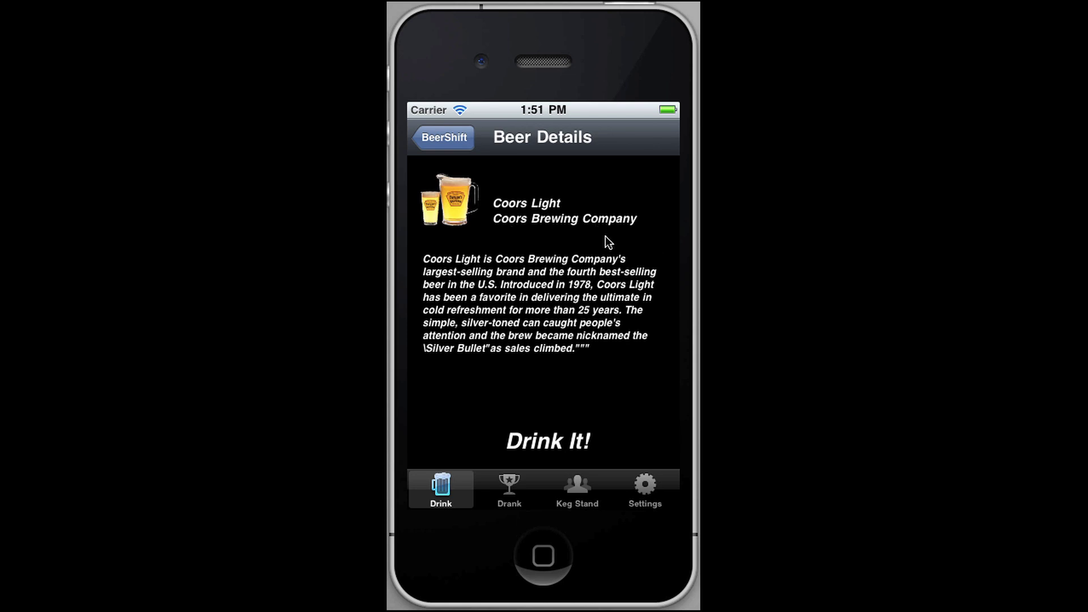
mouse_move(560, 436)
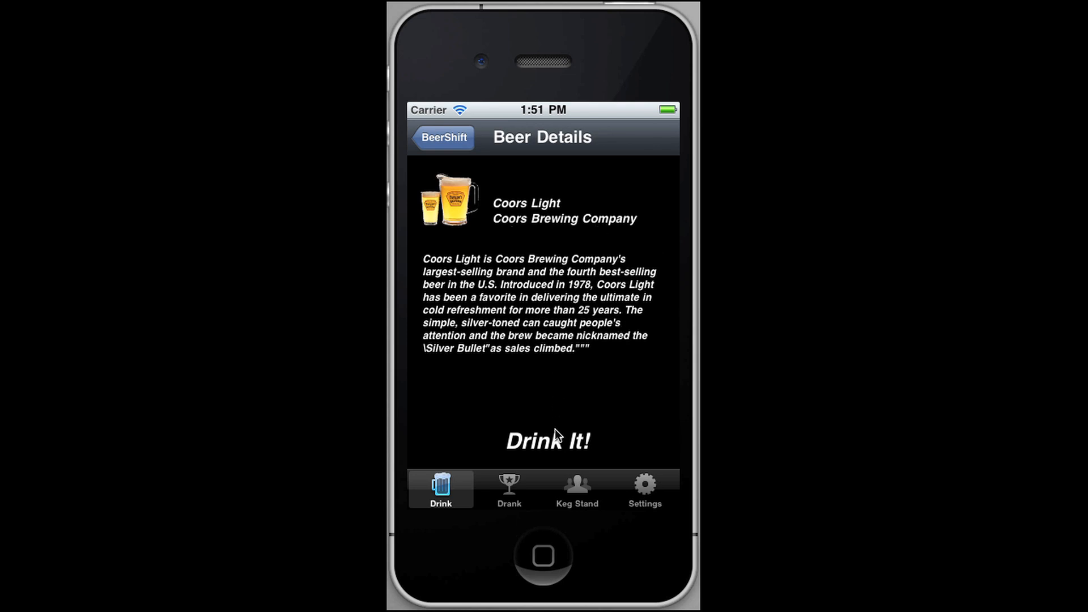
click(509, 490)
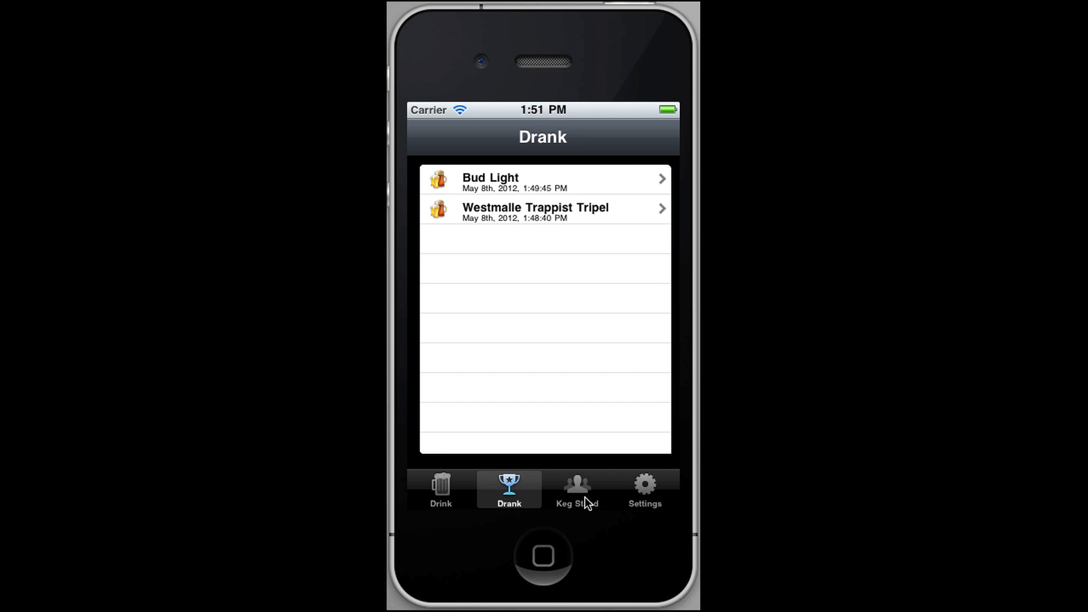
View the Keg Stand feed topped by blogdemo's Coors Light.
click(577, 490)
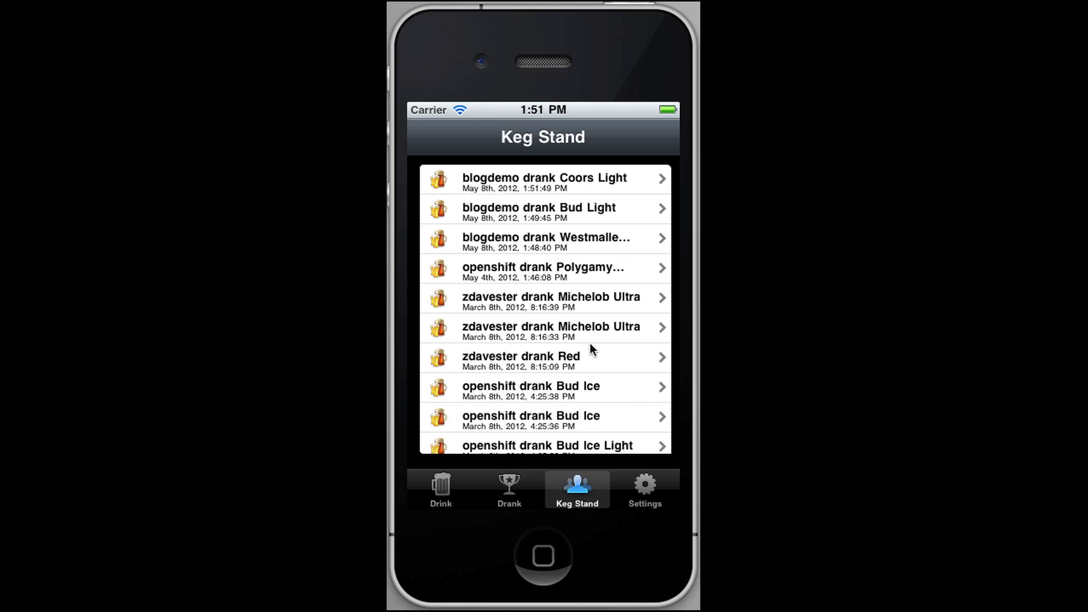
mouse_move(581, 499)
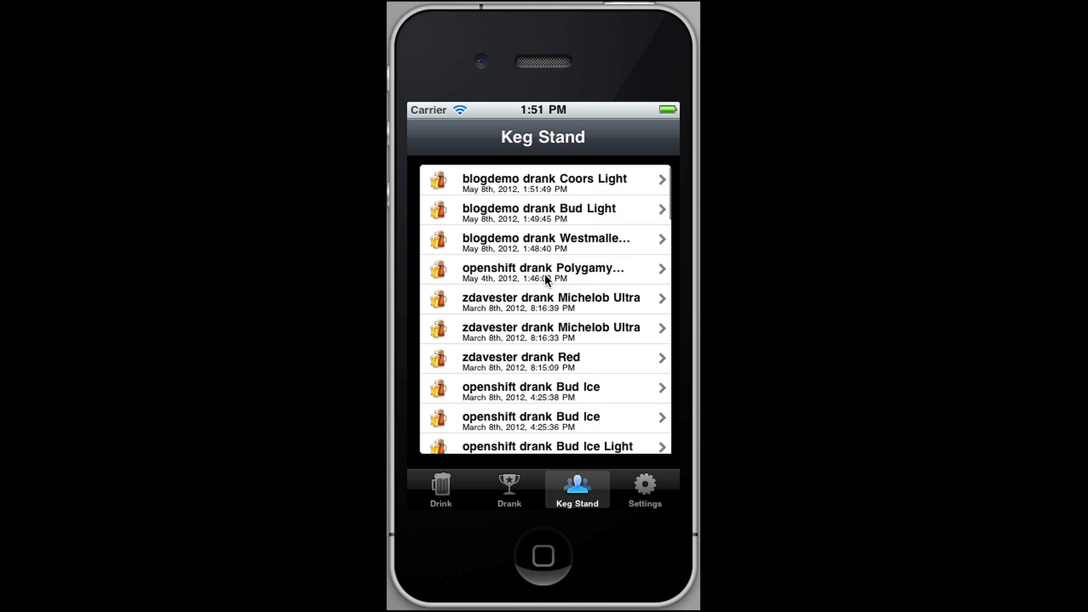
mouse_move(496, 201)
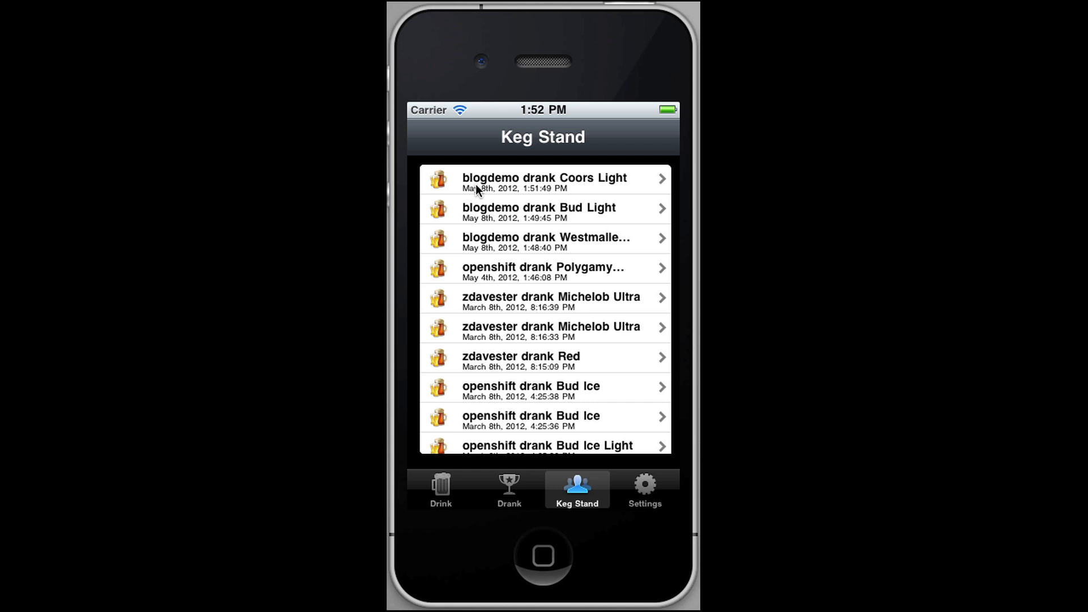
mouse_move(635, 222)
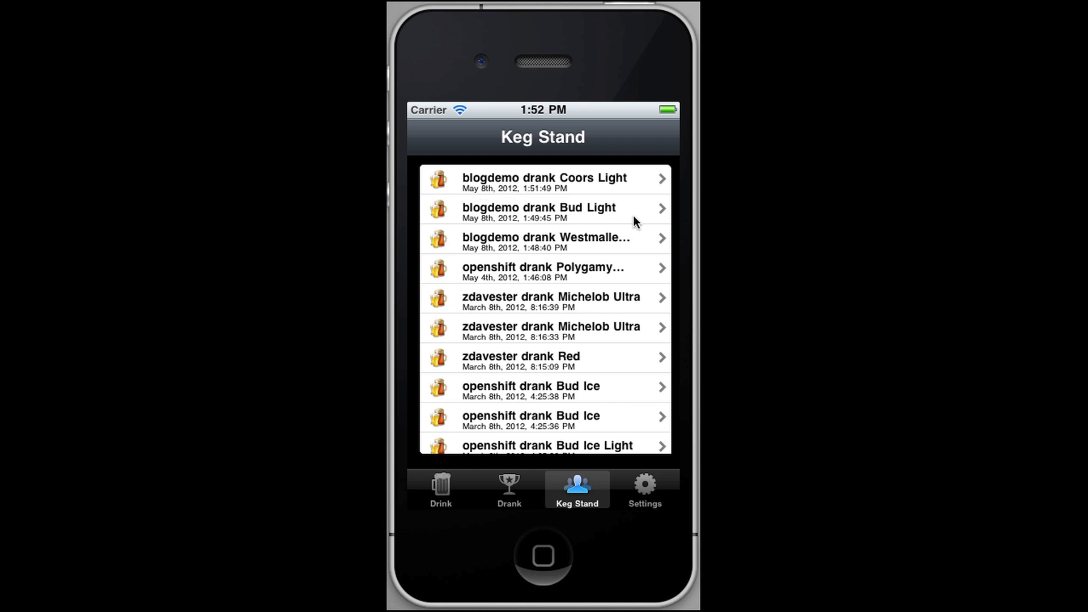
mouse_move(580, 483)
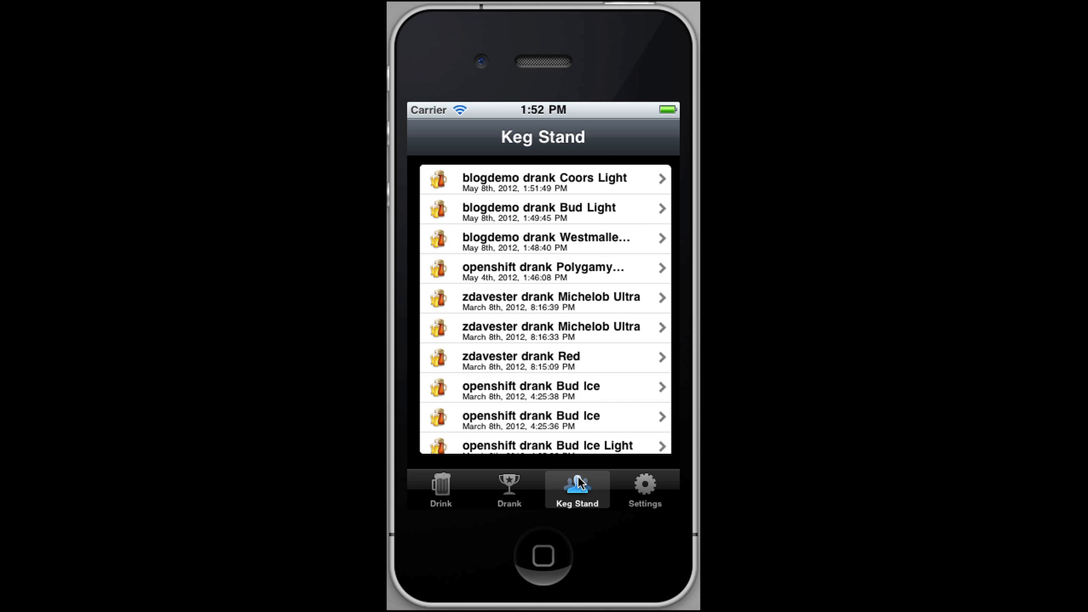
View the Drank history listing Coors Light, Bud Light and Westmalle Trappist Tripel.
click(509, 490)
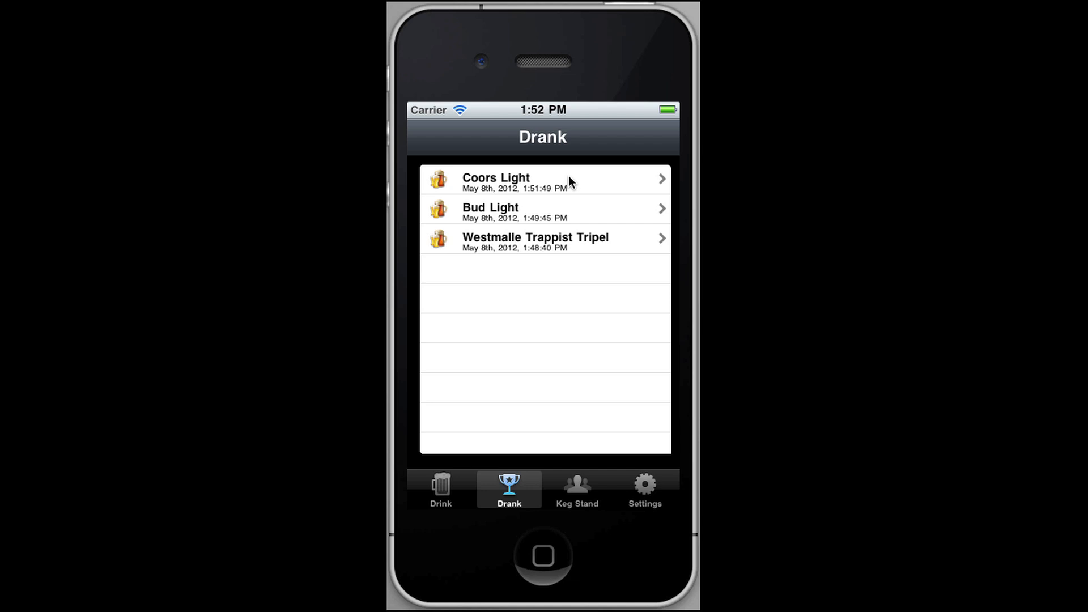
mouse_move(569, 177)
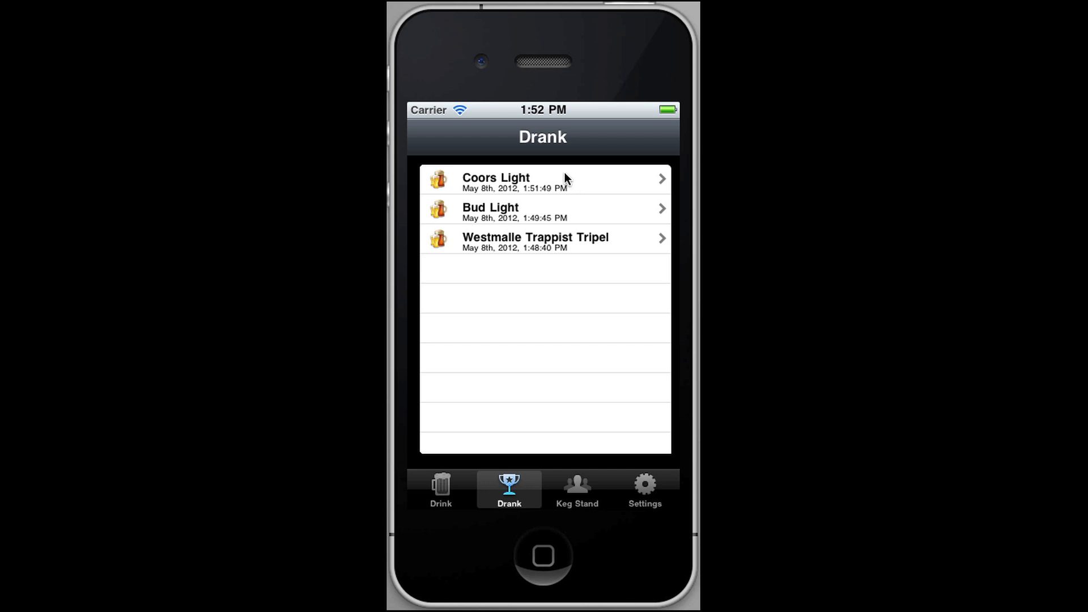
mouse_move(562, 222)
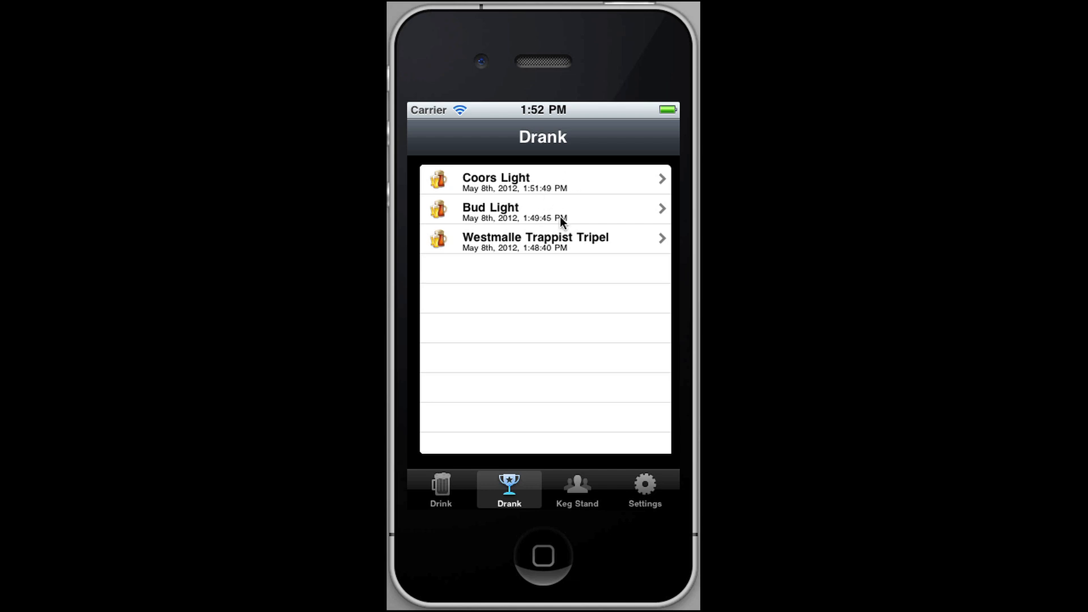
mouse_move(554, 249)
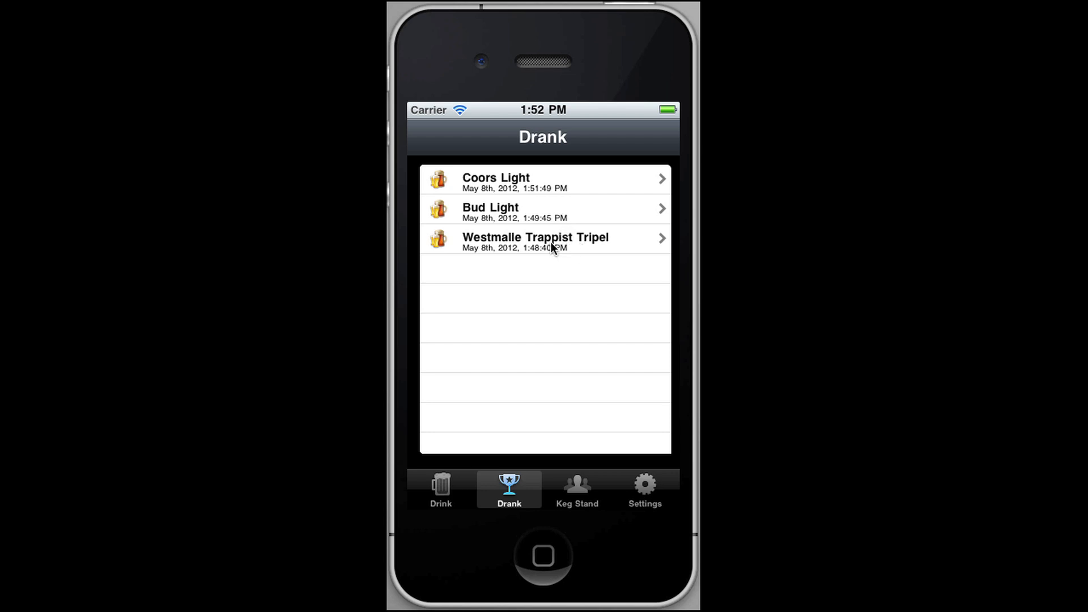
View details of the Westmalle Trappist Tripel drunk May 8th, 2012 at 1:48:40 PM.
click(545, 238)
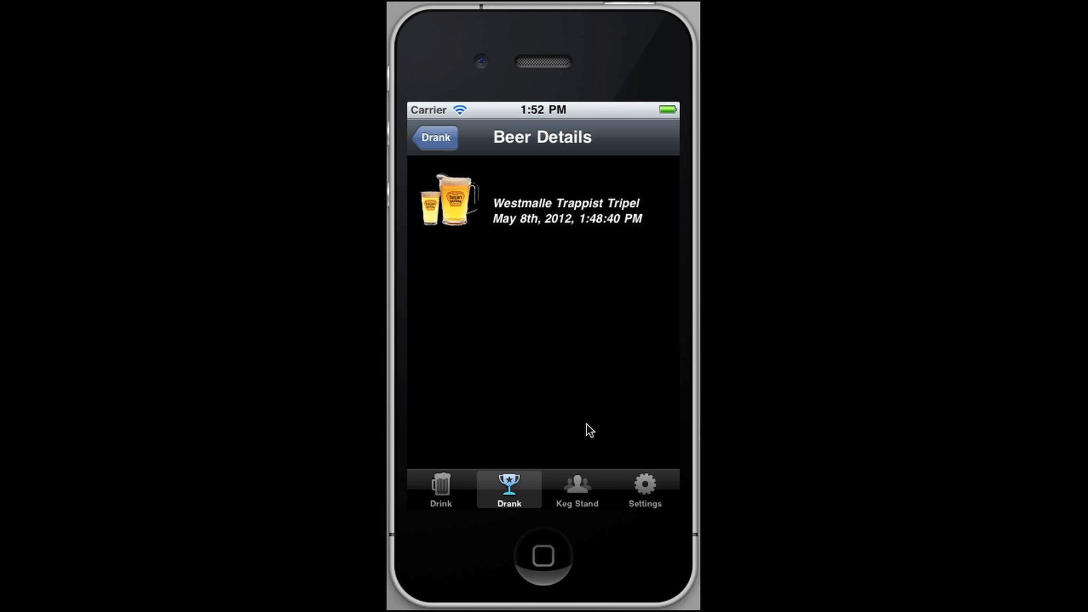
mouse_move(658, 322)
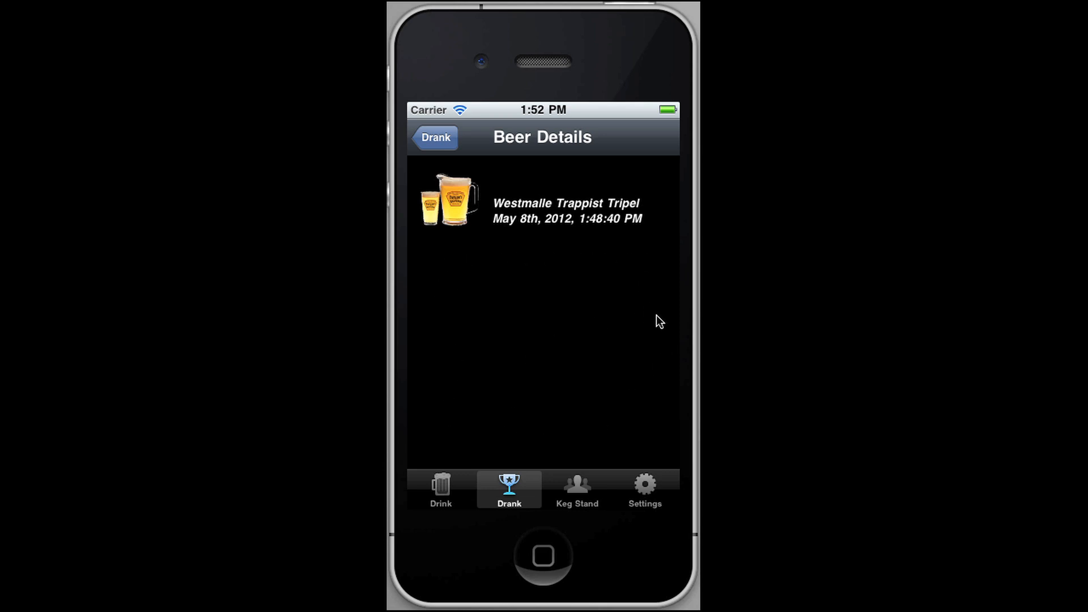
mouse_move(486, 374)
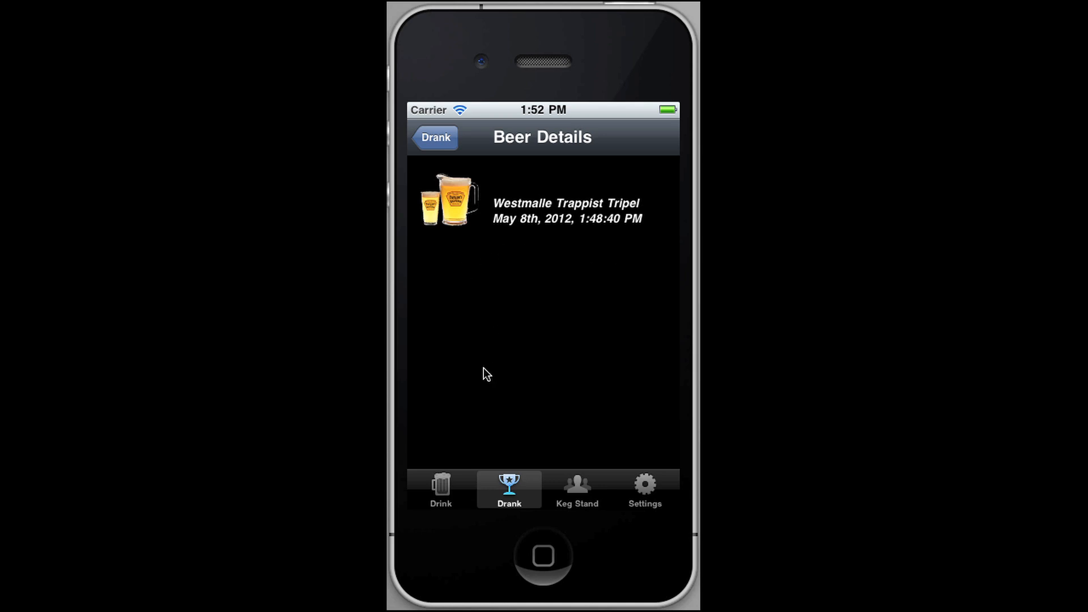
mouse_move(499, 362)
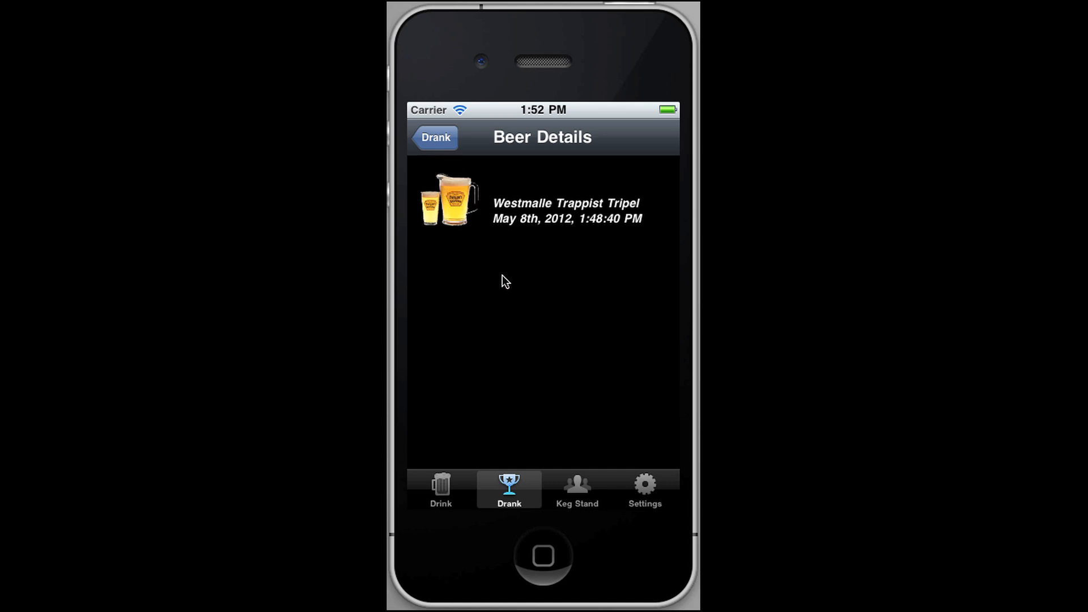
mouse_move(496, 280)
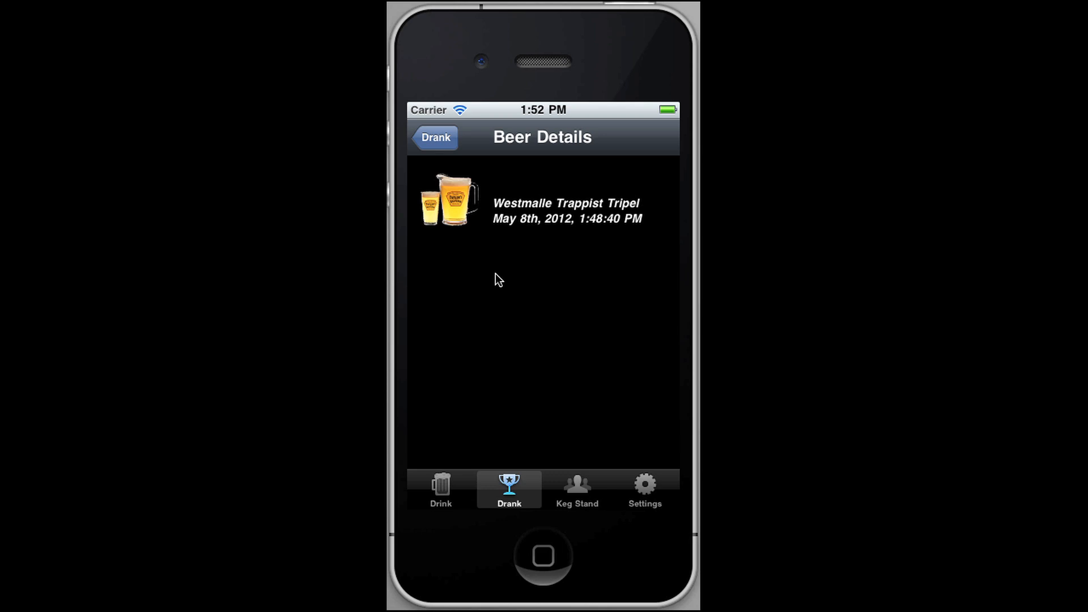
mouse_move(517, 277)
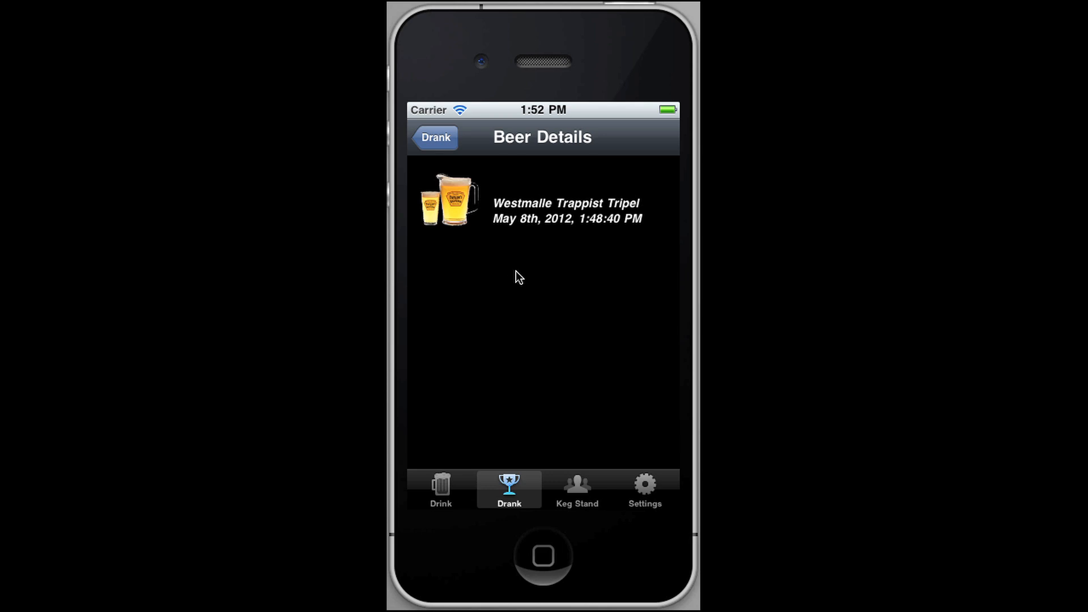
mouse_move(522, 276)
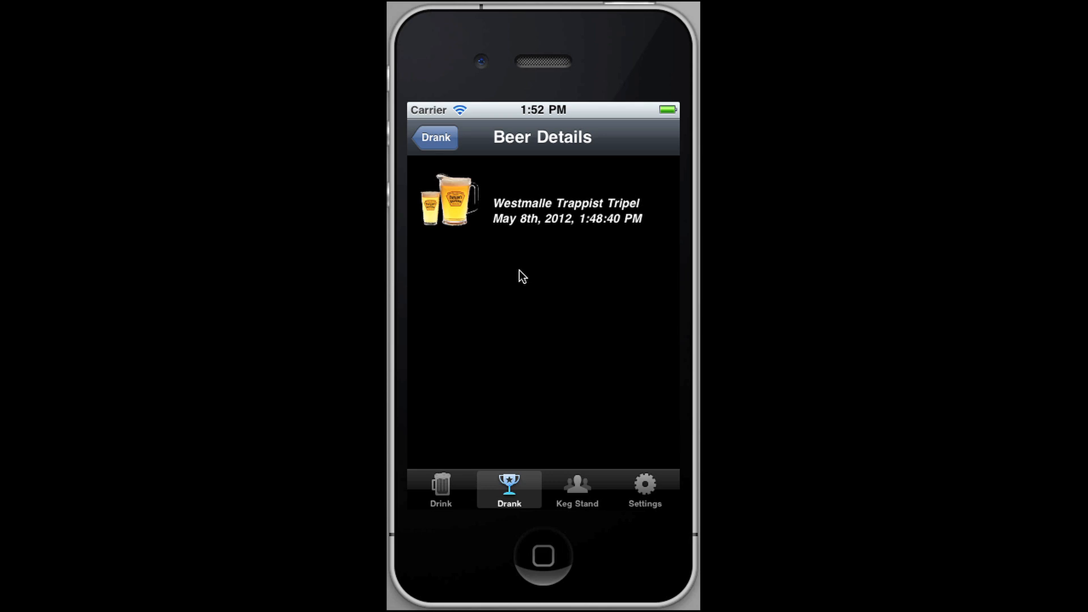
mouse_move(519, 270)
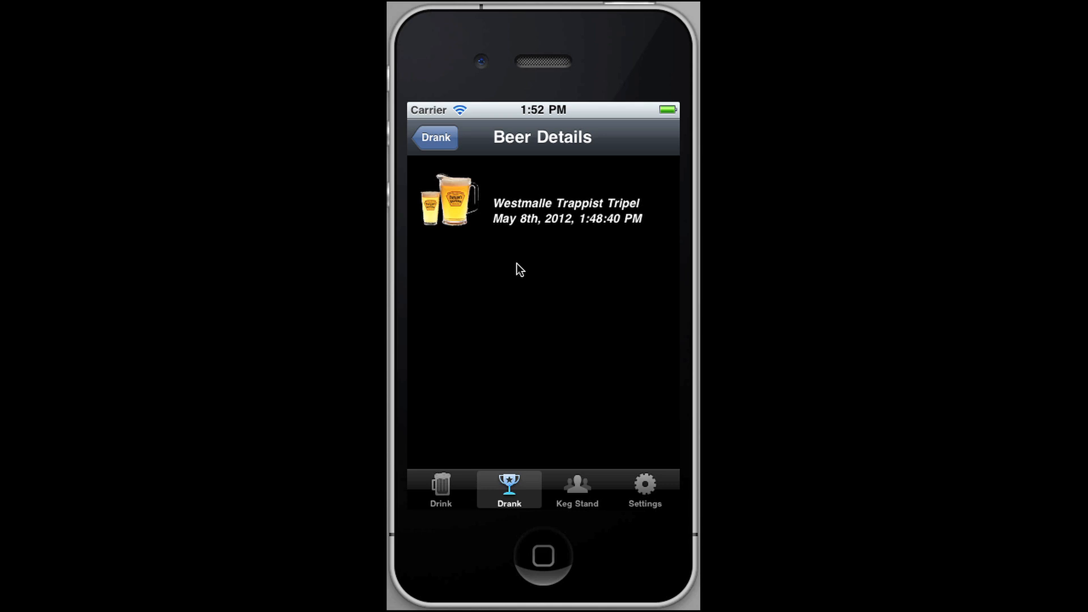